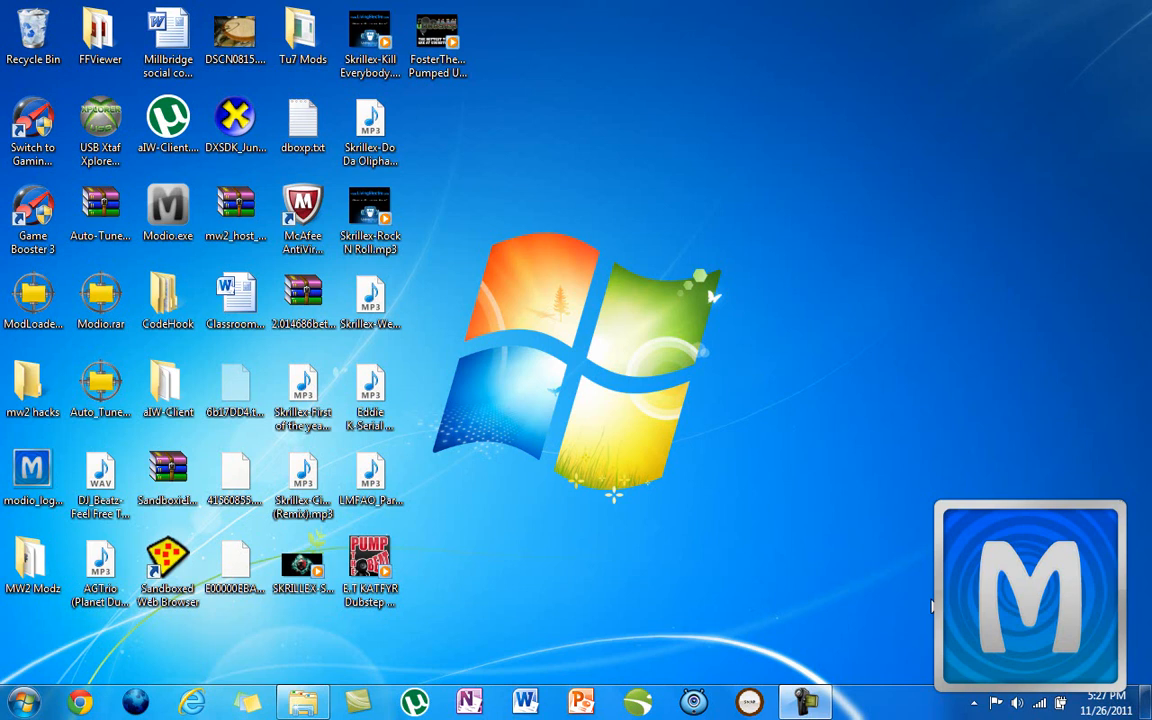
pyautogui.moveTo(723, 496)
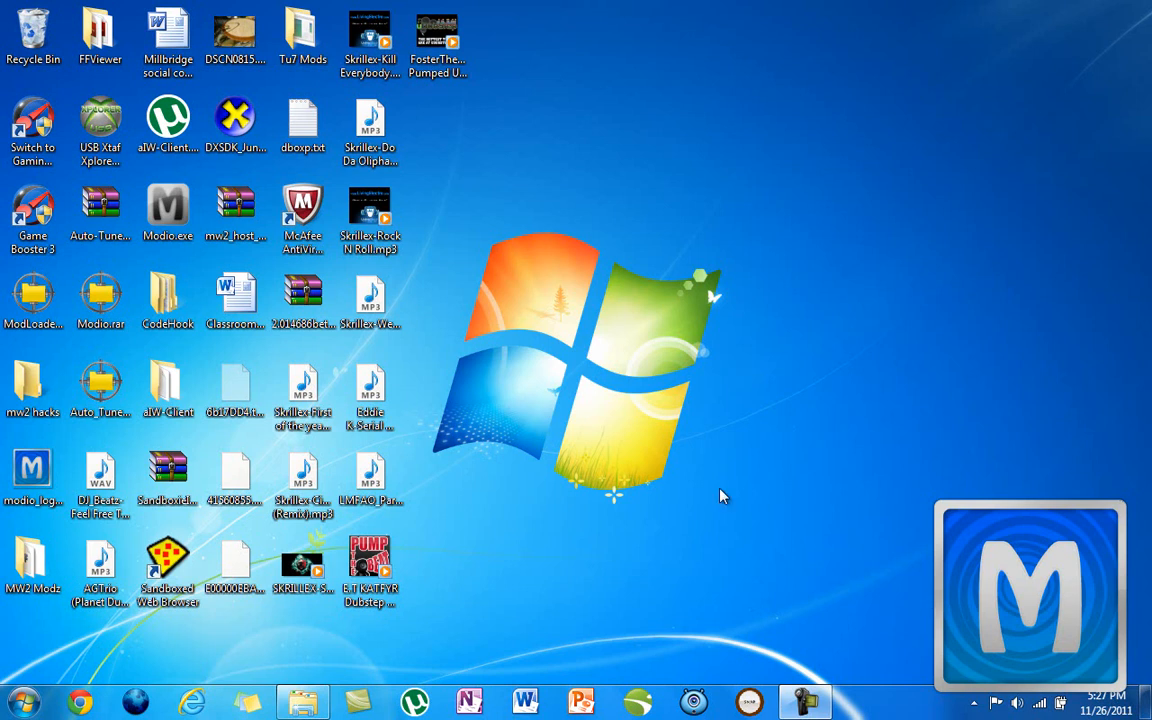
pyautogui.moveTo(448, 284)
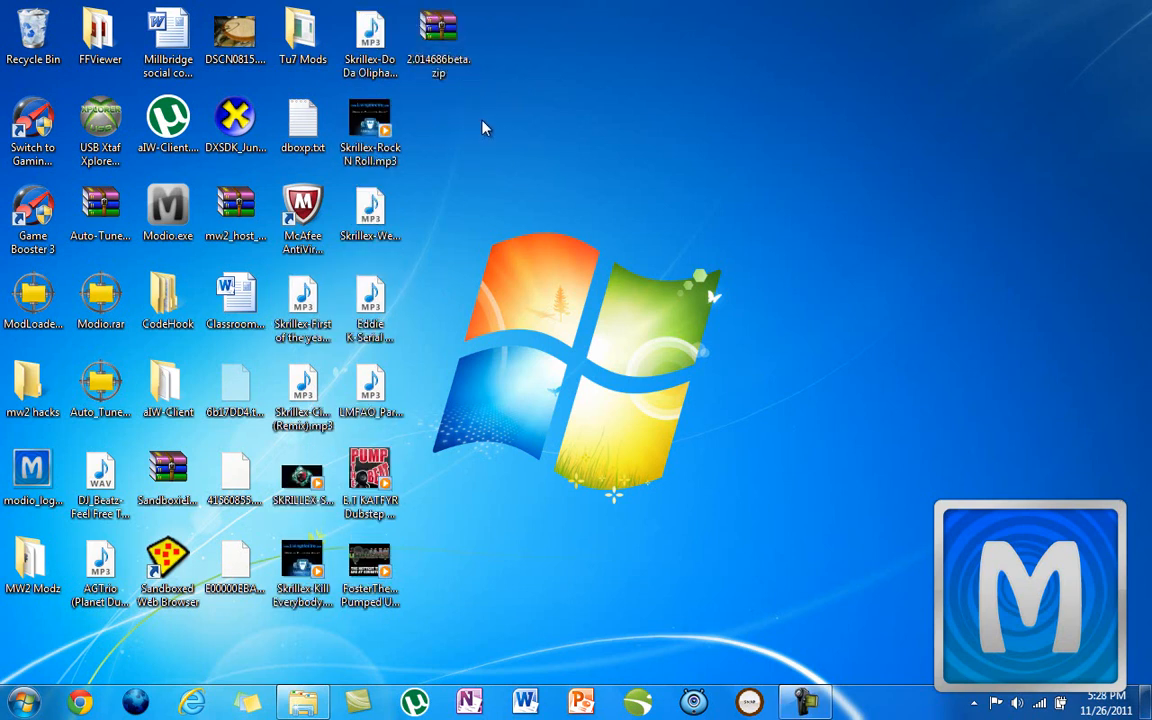
# - Select the 2.014686beta.zip archive on the desktop and bring up its context menu
pyautogui.click(438, 40)
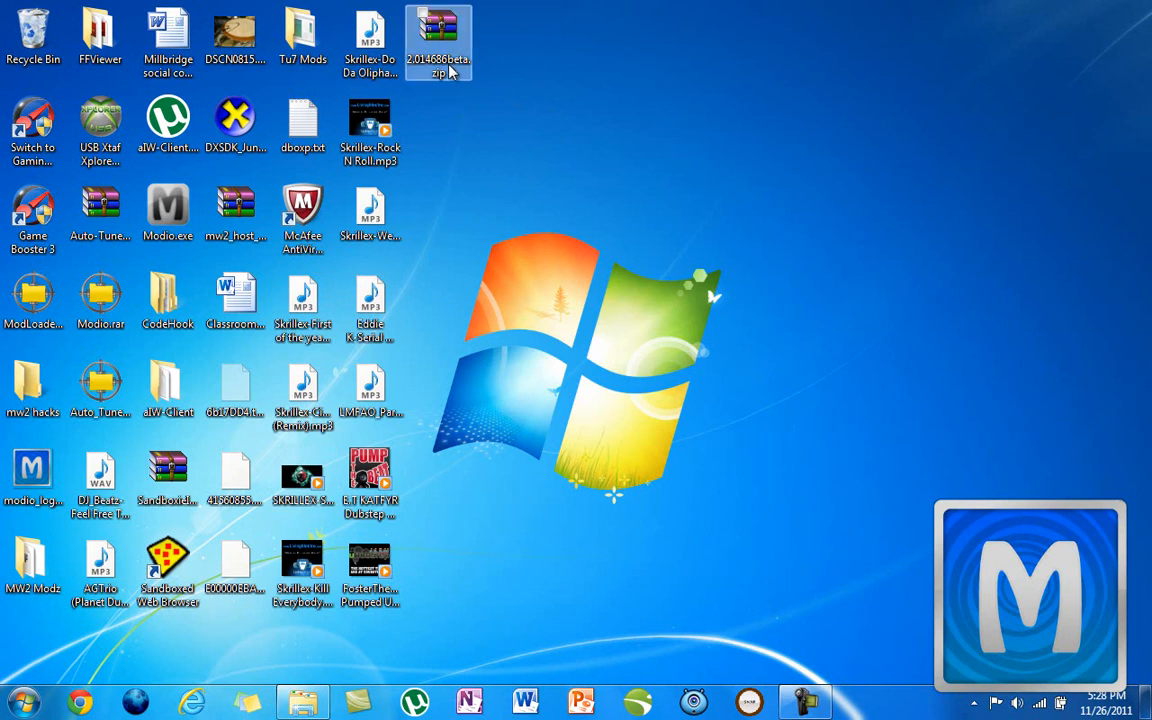
pyautogui.moveTo(439, 42)
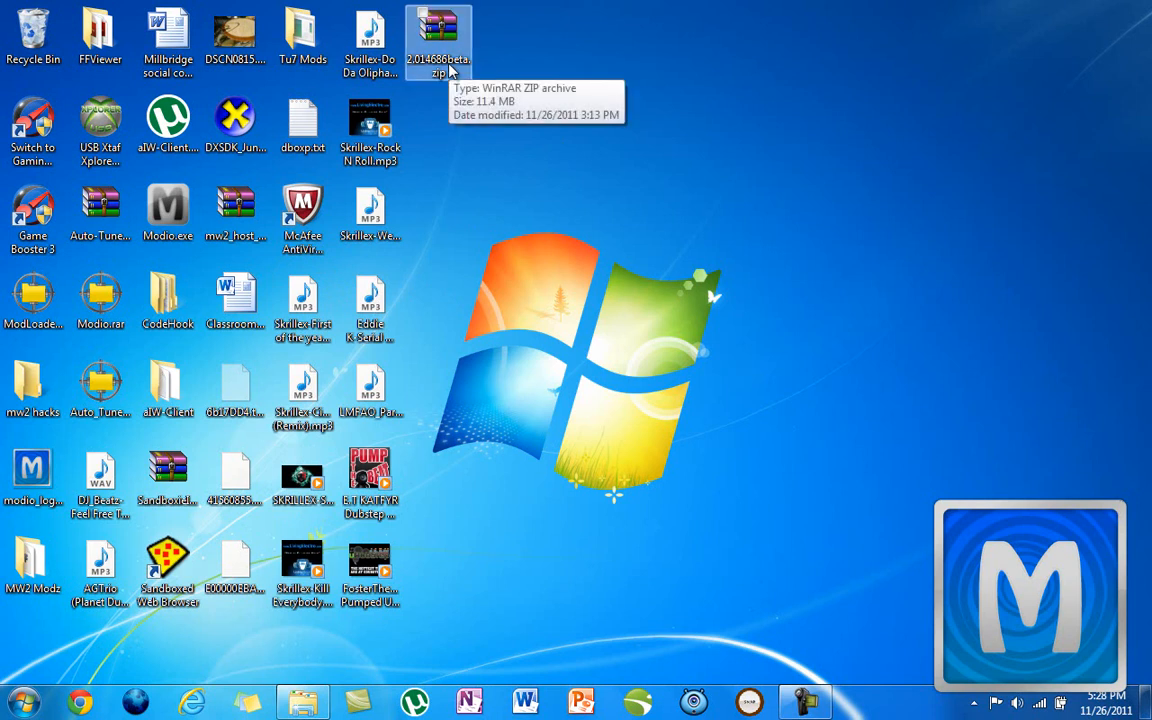
pyautogui.rightClick(438, 42)
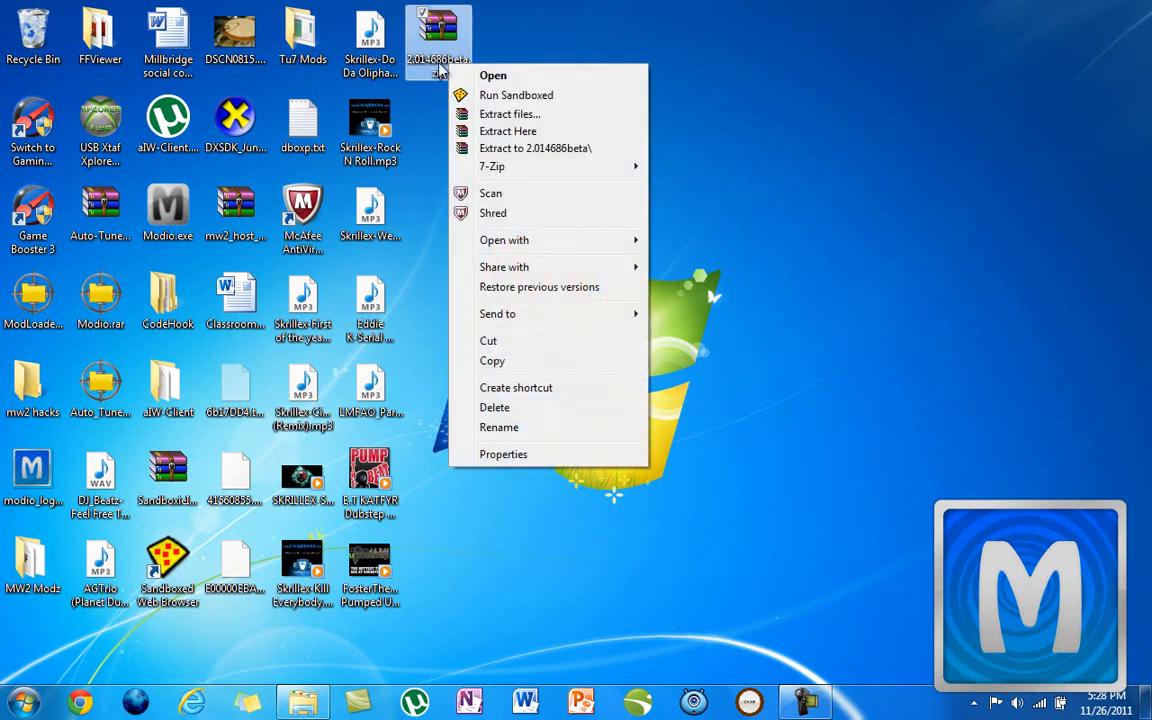
pyautogui.moveTo(446, 78)
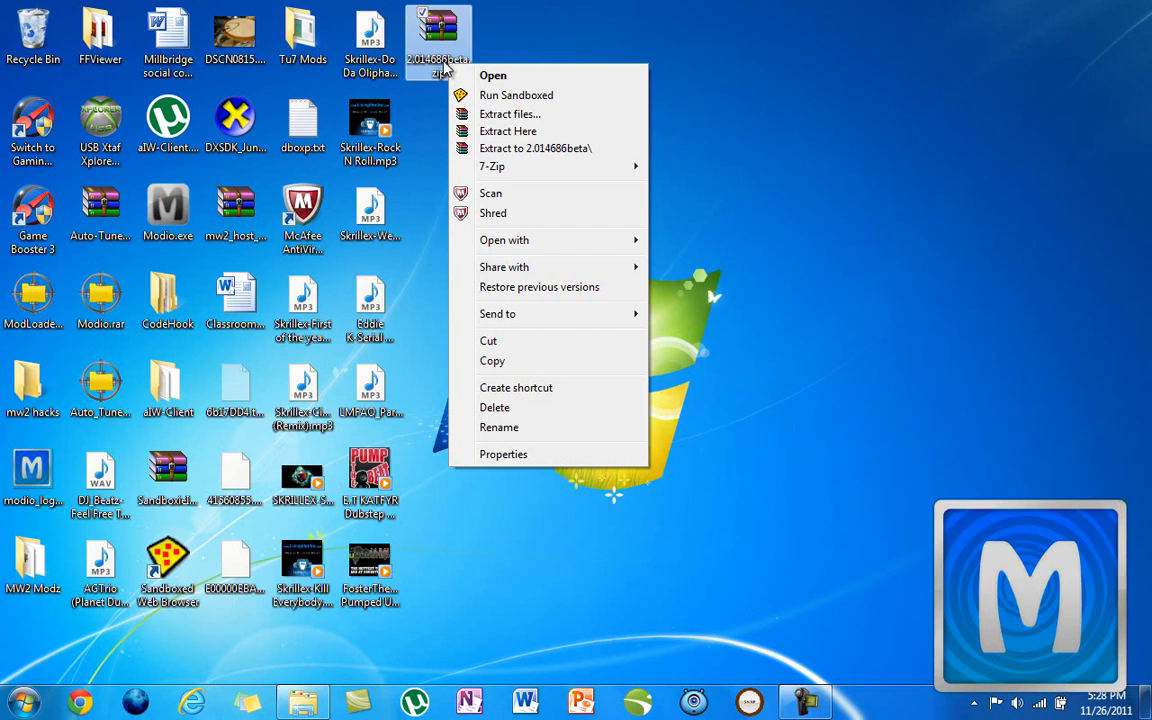
pyautogui.moveTo(515, 137)
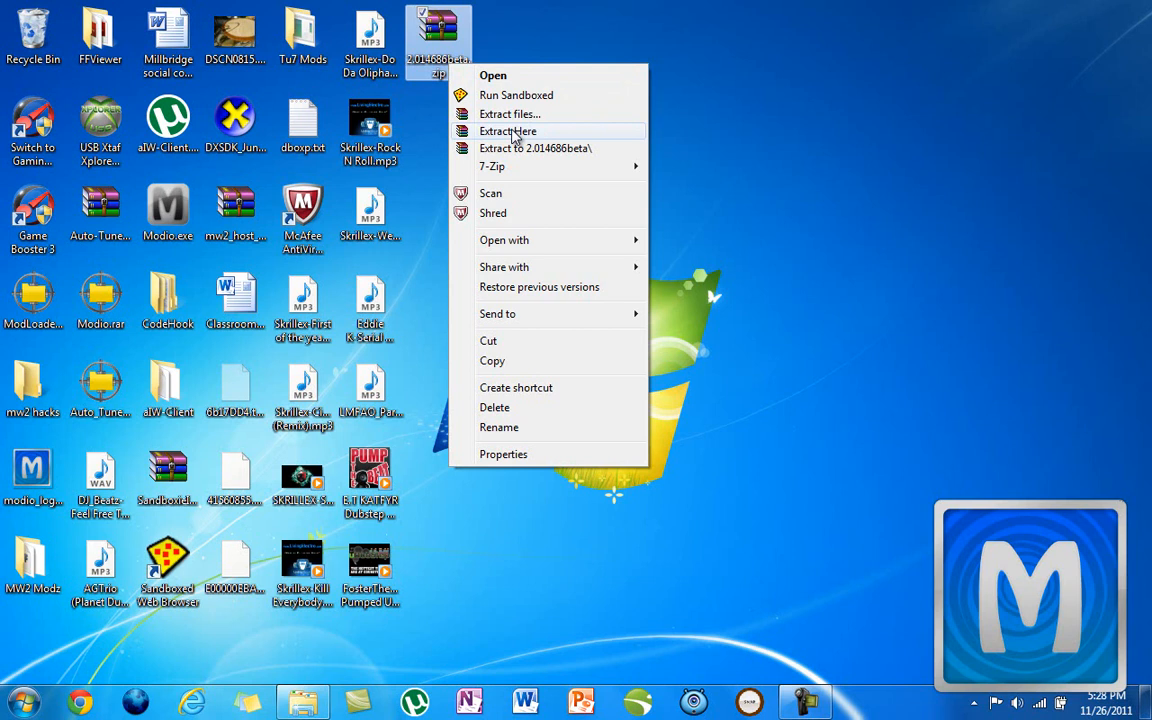
# - Extract the 2.014686beta.zip contents onto the desktop with Extract Here
pyautogui.click(508, 131)
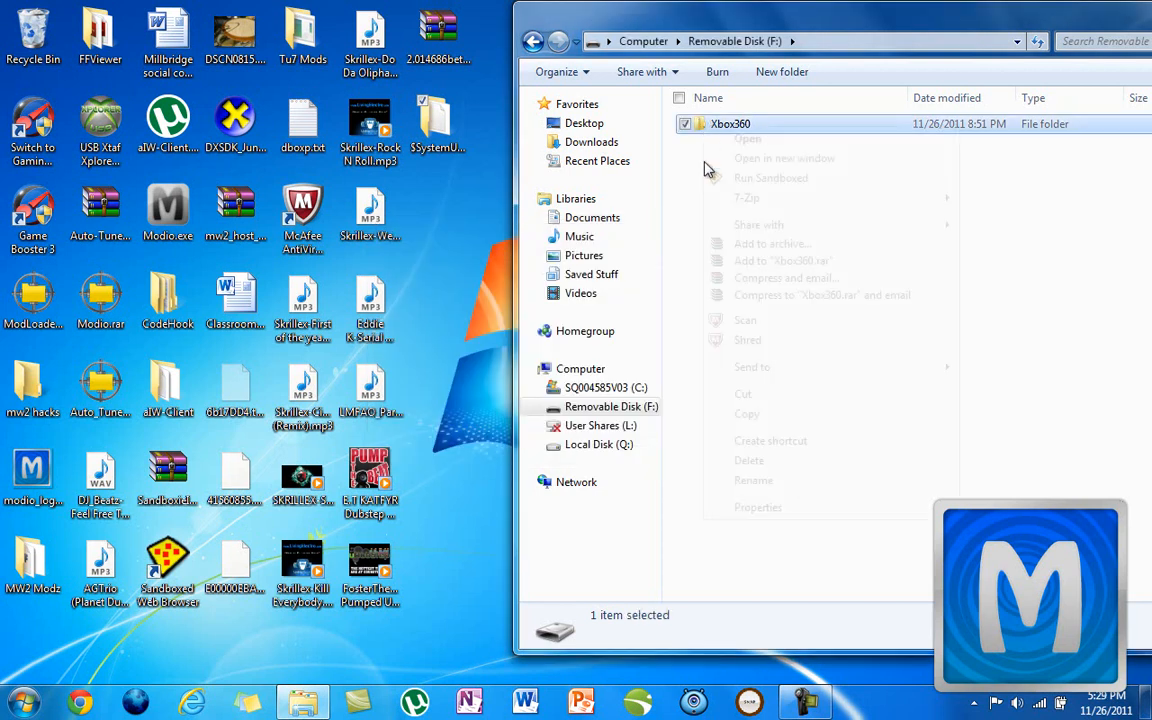
pyautogui.click(758, 507)
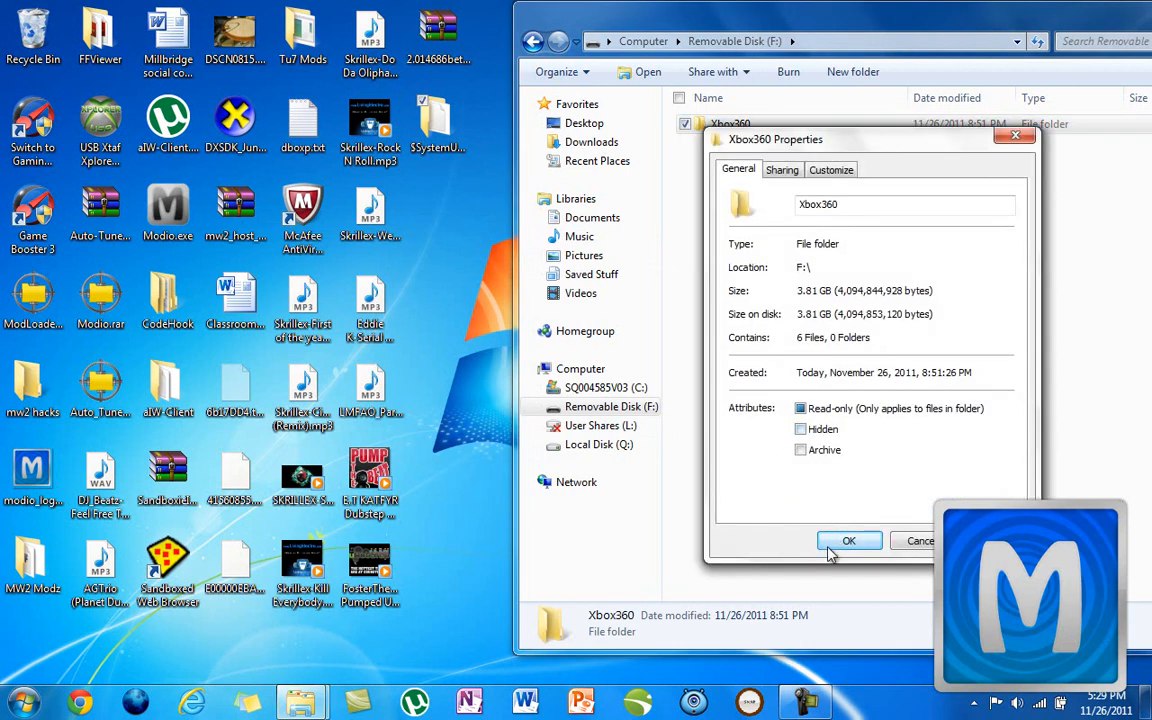
pyautogui.click(848, 541)
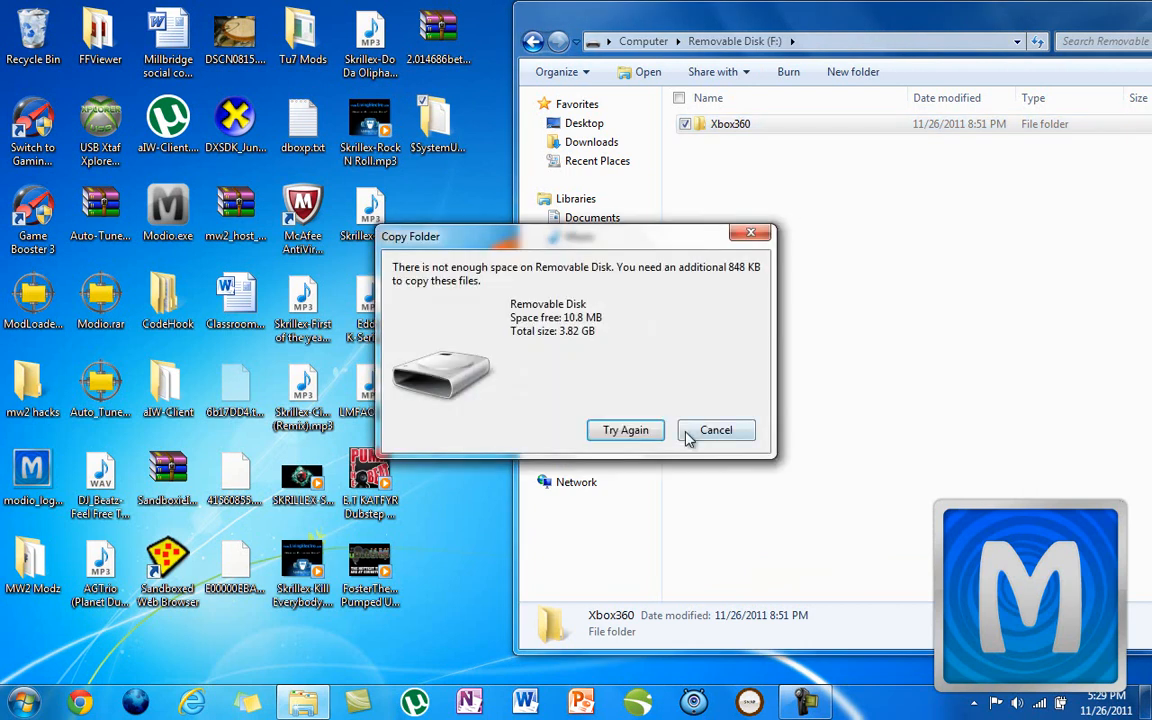
pyautogui.moveTo(800, 307)
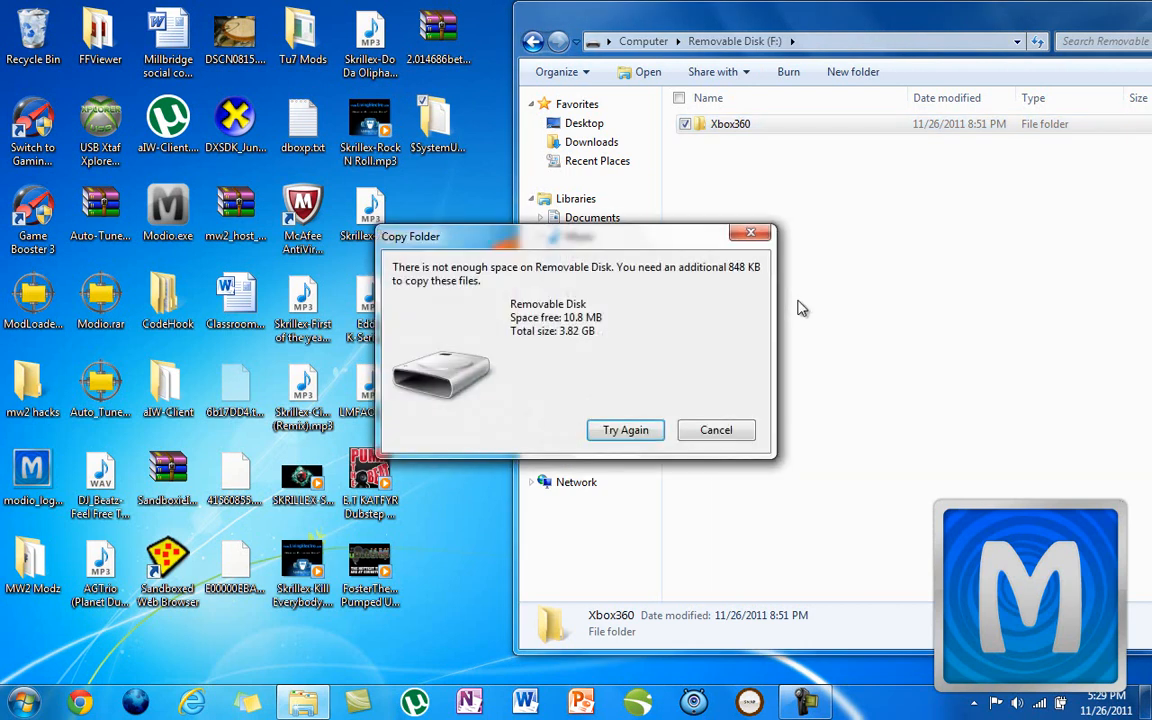
pyautogui.click(715, 429)
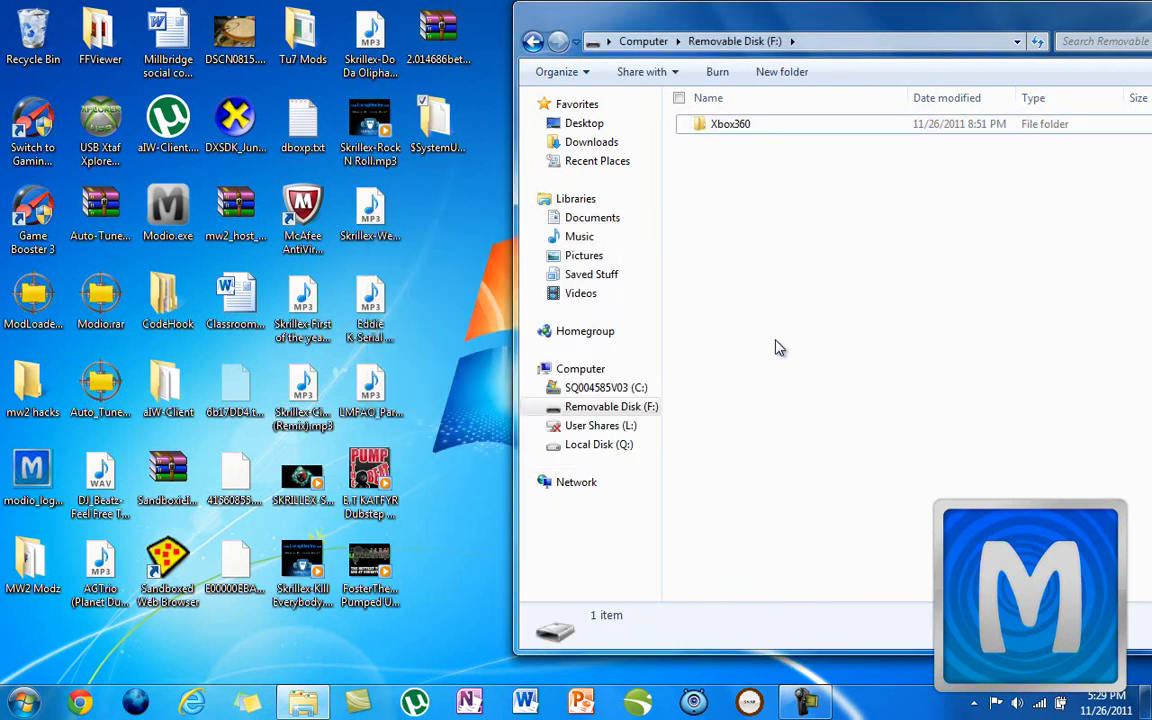
pyautogui.click(730, 123)
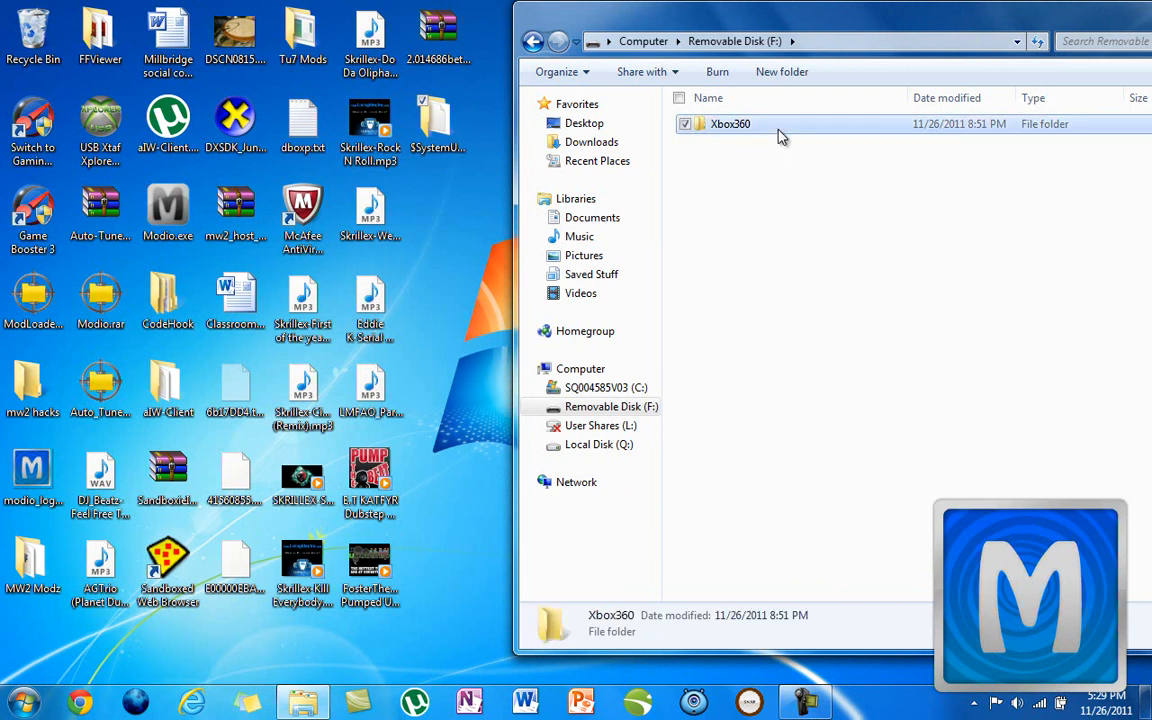
pyautogui.press('Delete')
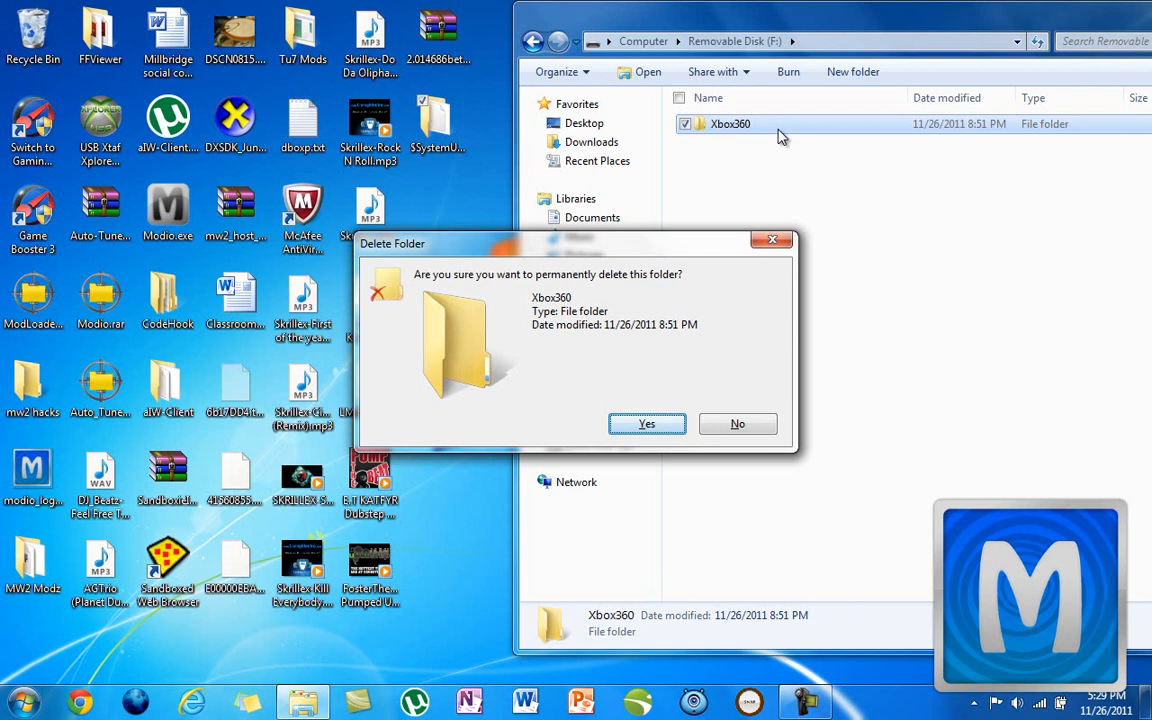
# - Confirm permanent deletion of the Xbox360 folder from Removable Disk (F:)
pyautogui.click(646, 423)
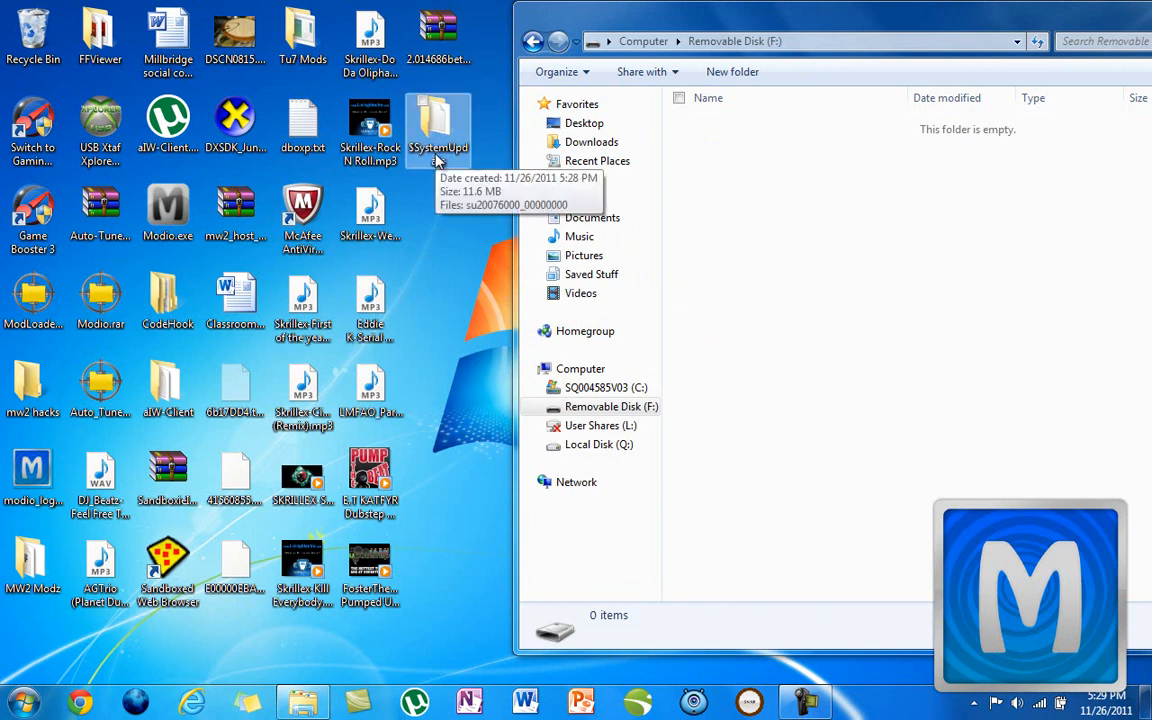
pyautogui.moveTo(370, 305)
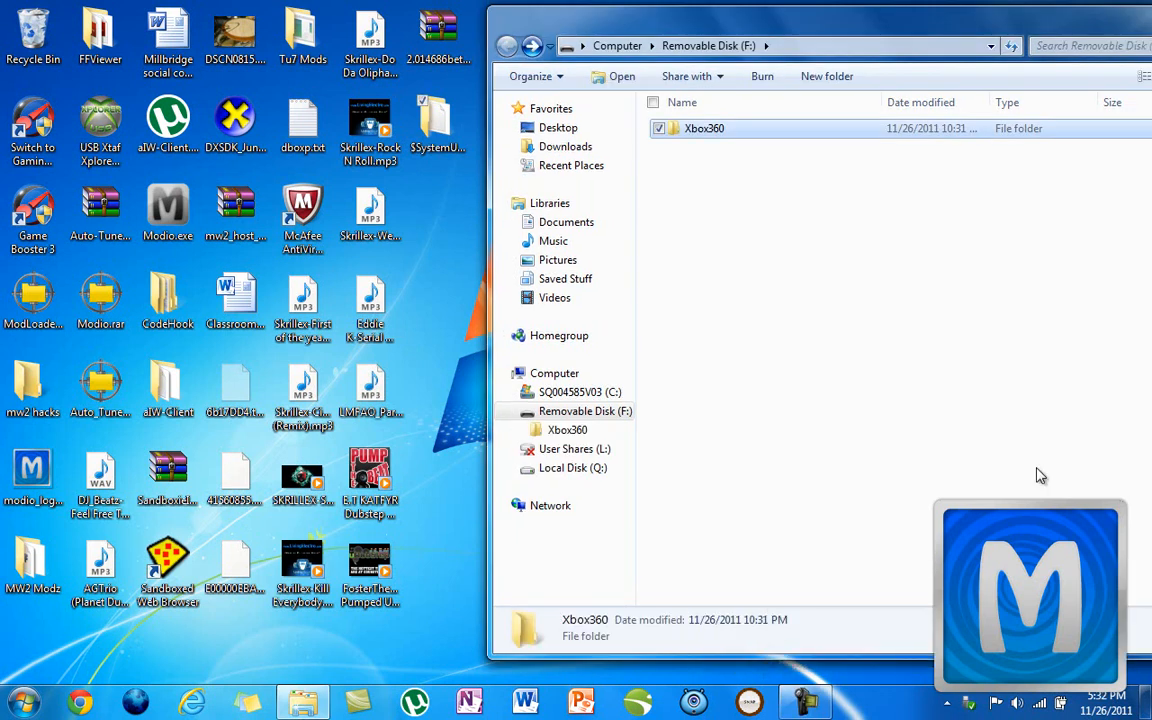
pyautogui.moveTo(958, 452)
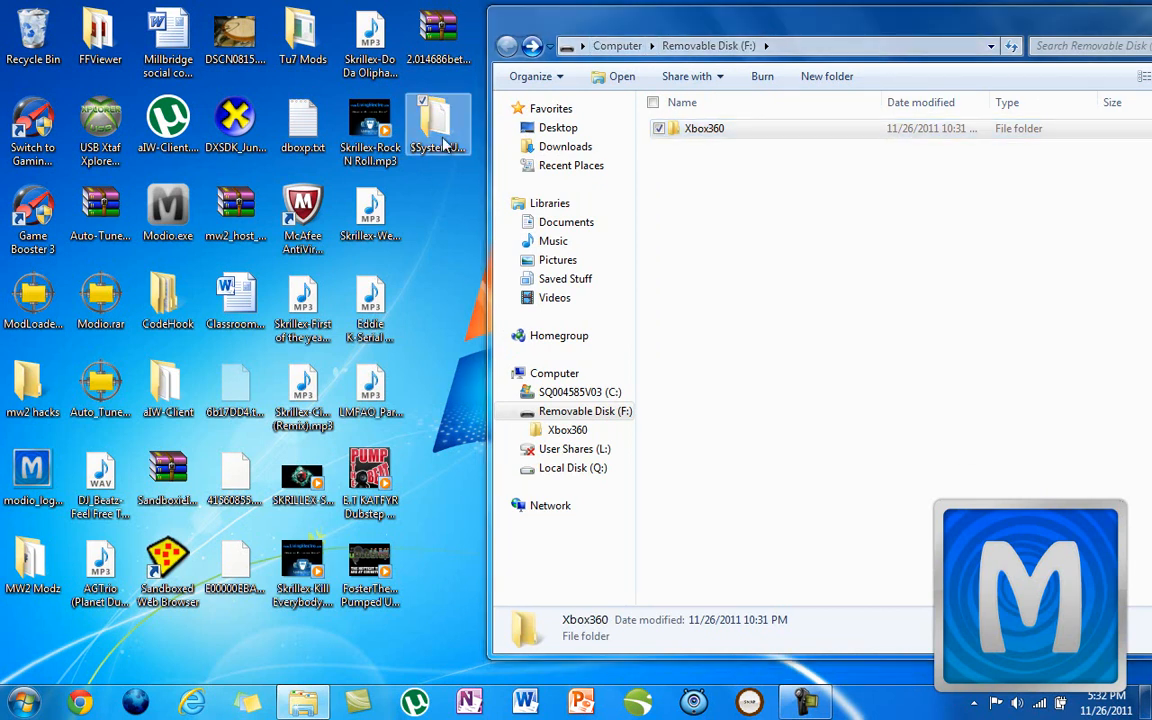
# - Drag $SystemUpdate onto Removable Disk (F:), check its contents, then return to the disk's top level
pyautogui.moveTo(437, 123); pyautogui.dragTo(795, 240)
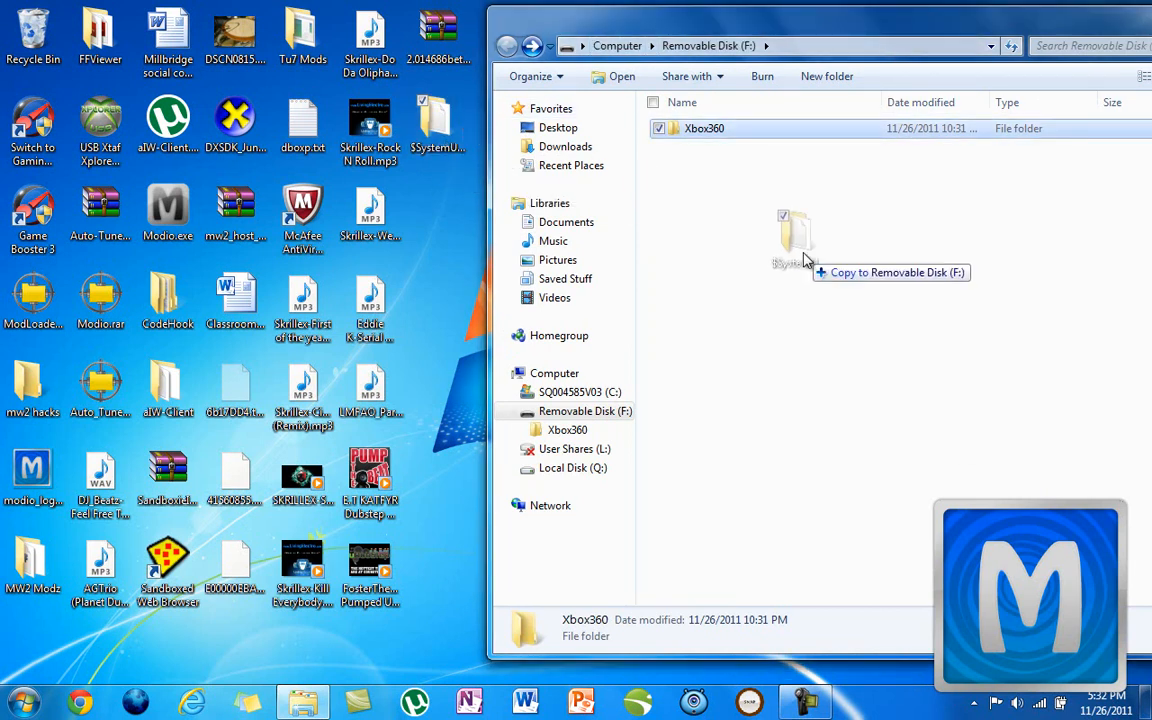
pyautogui.click(795, 240)
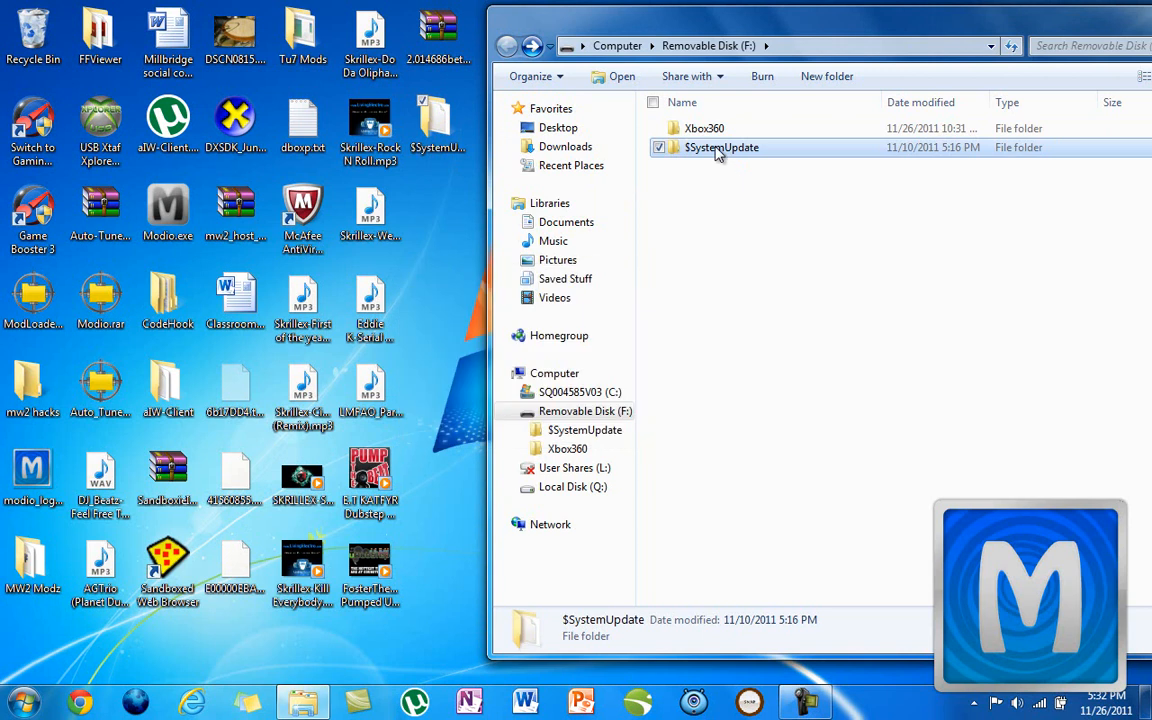
pyautogui.doubleClick(721, 147)
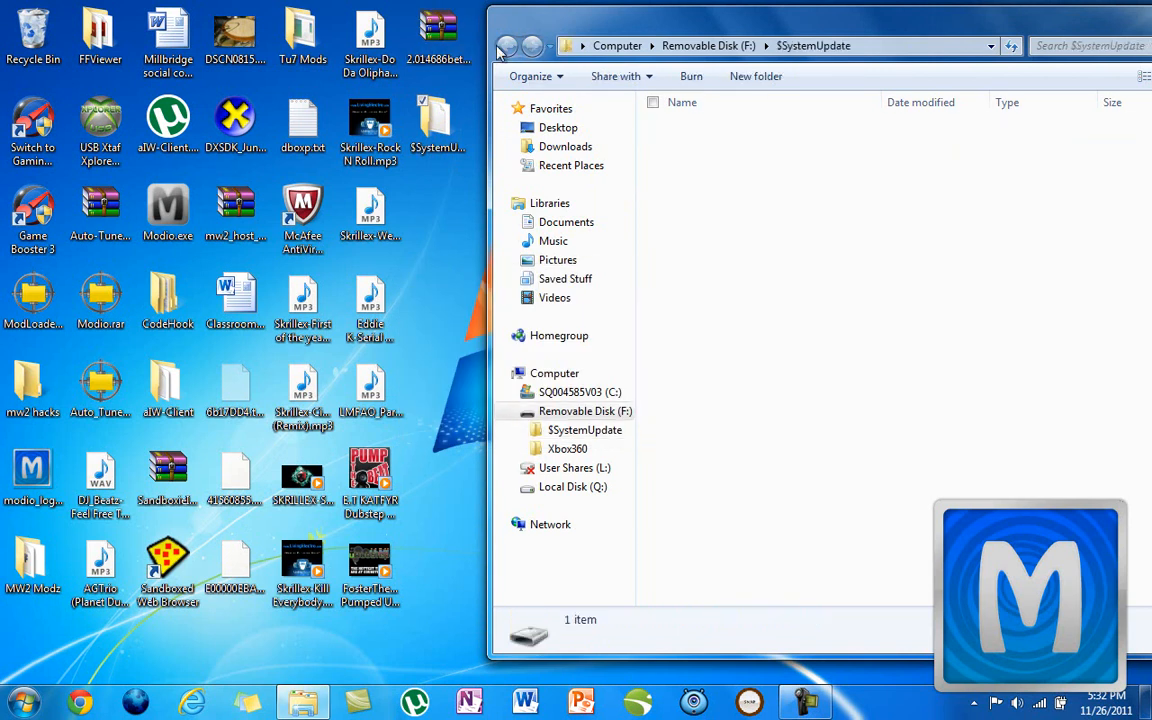
pyautogui.click(507, 46)
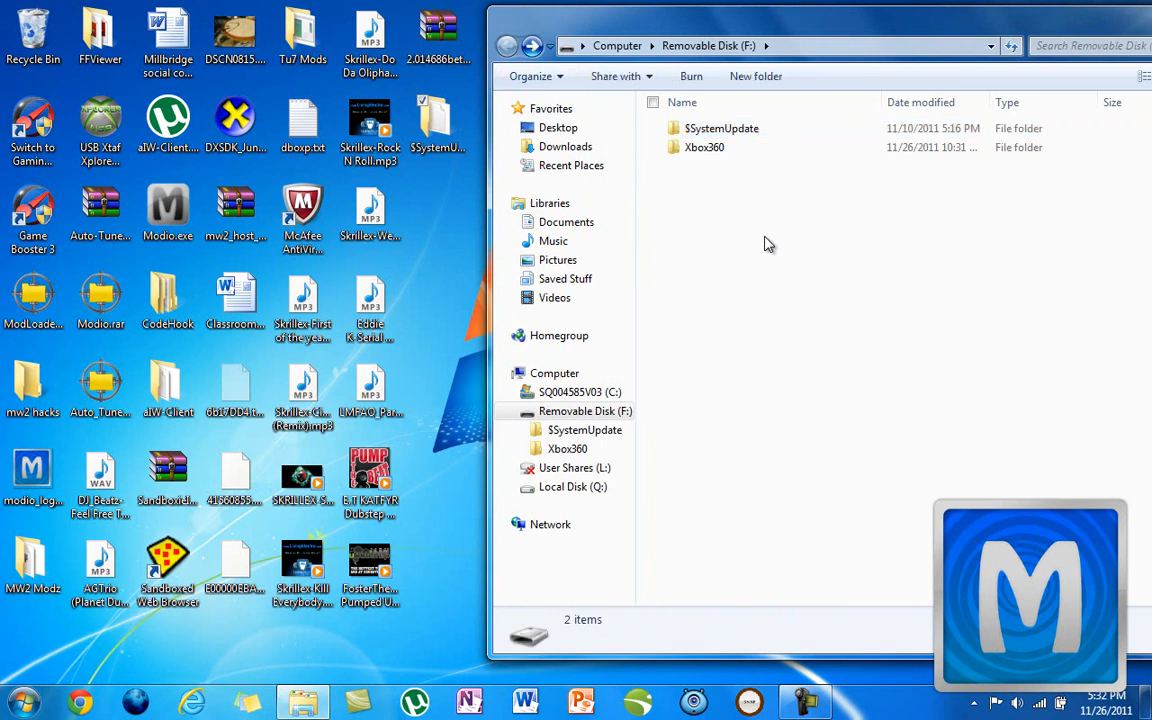
pyautogui.moveTo(833, 102)
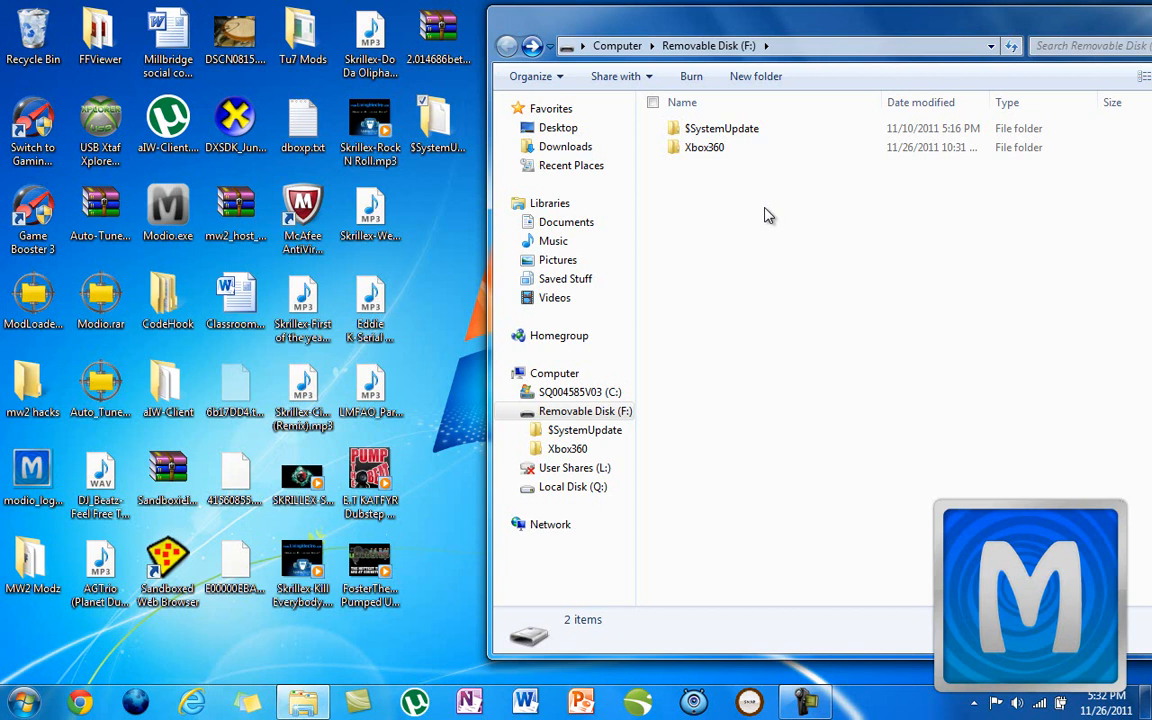
pyautogui.moveTo(836, 191)
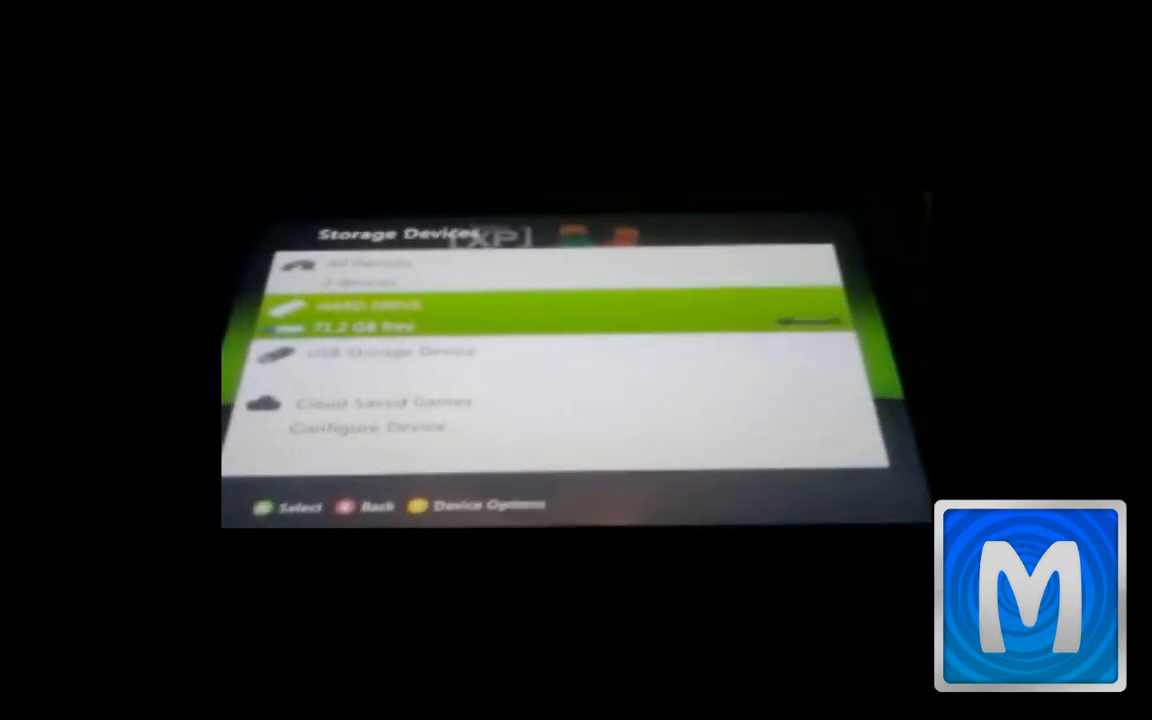
# - Navigate down through the Xbox 360 Dashboard toward the Storage Devices screen
pyautogui.press('down')
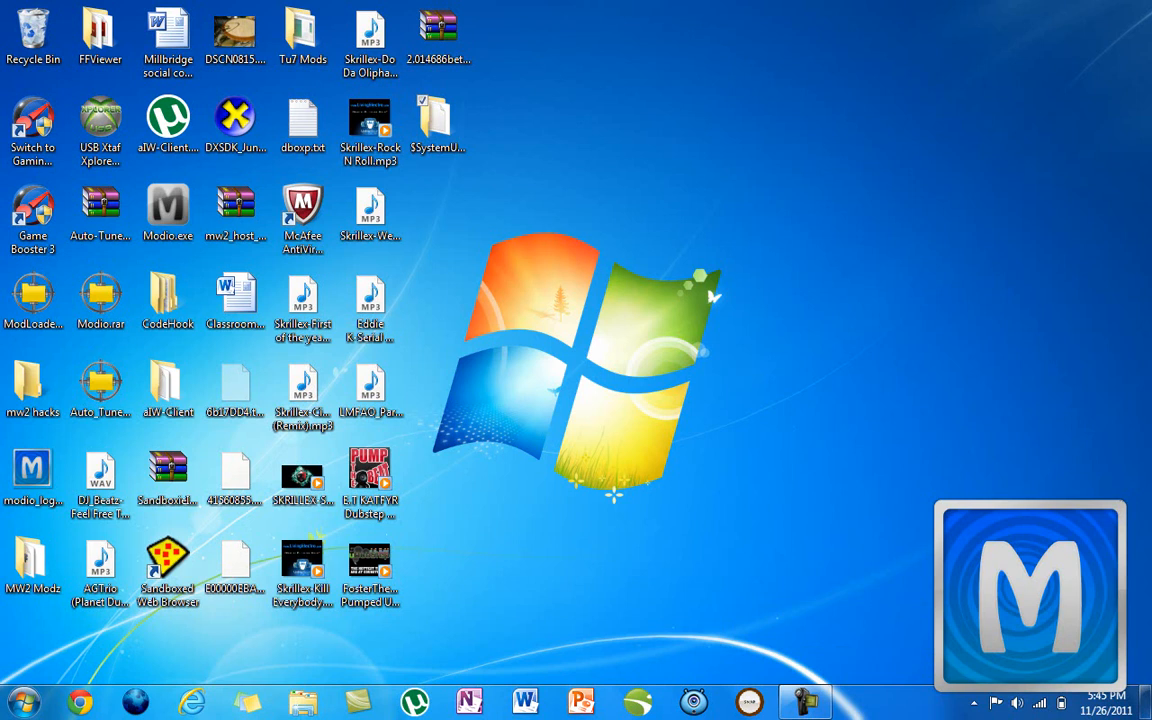
pyautogui.moveTo(738, 401)
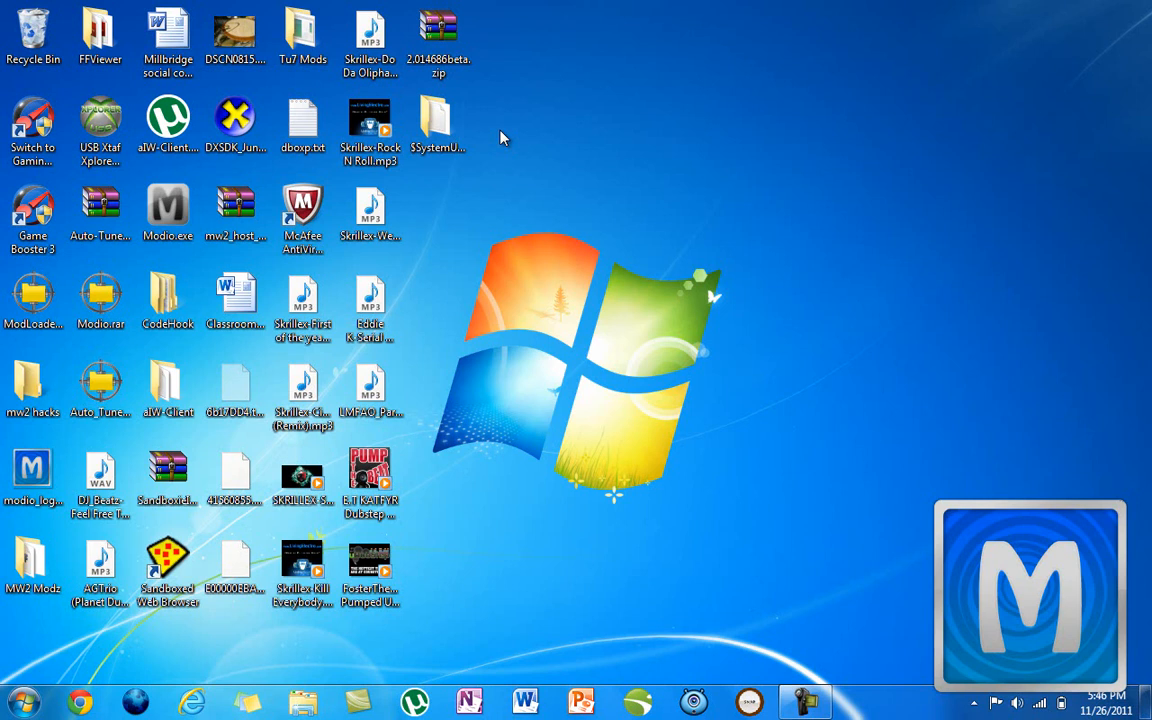
pyautogui.moveTo(503, 137)
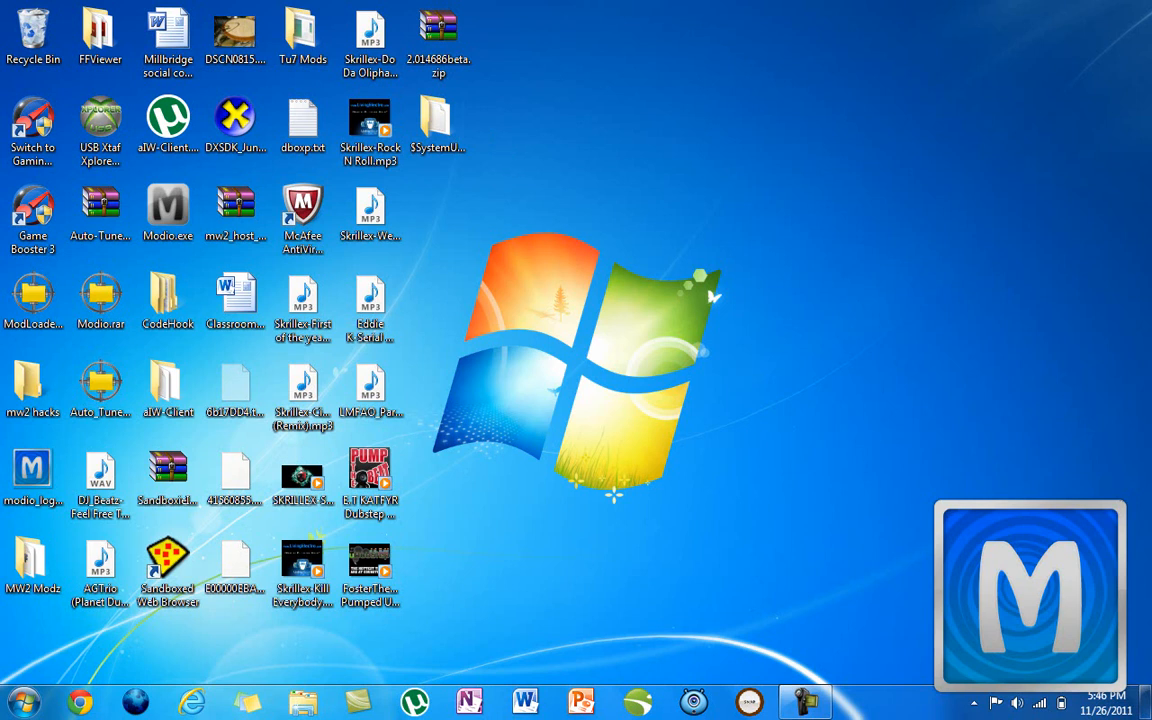